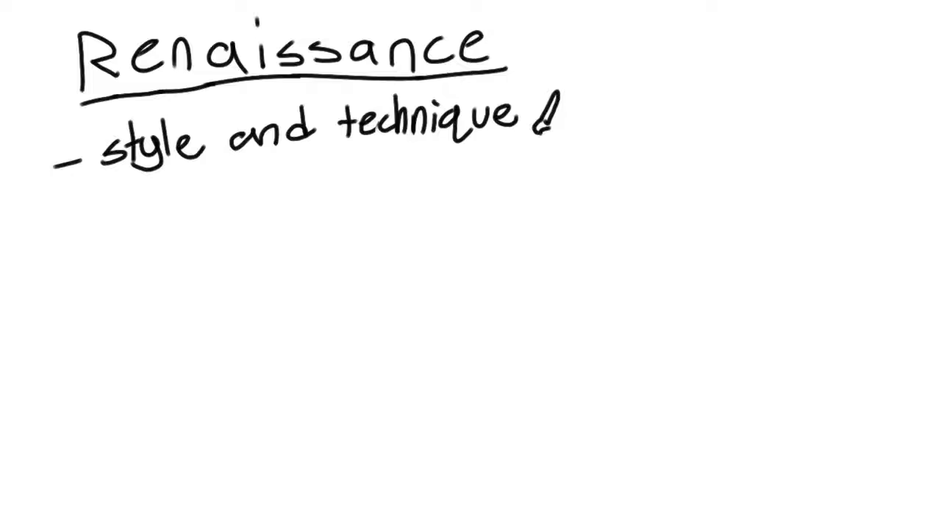
type("- spread of humanism")
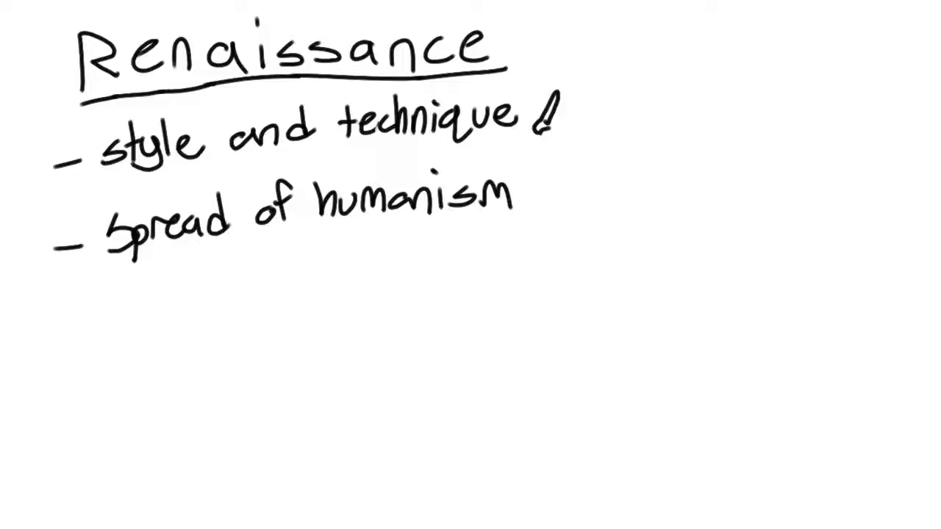
type("- realism")
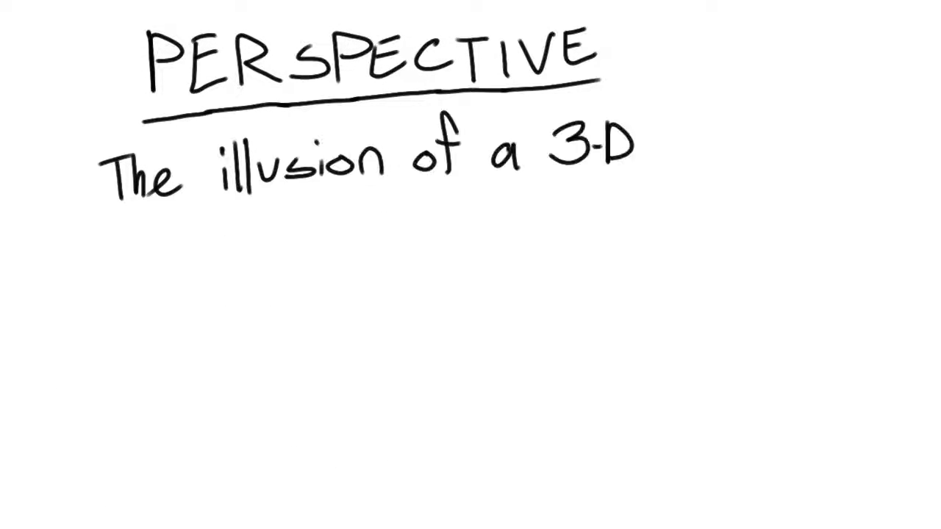
type("object on a flat surface.")
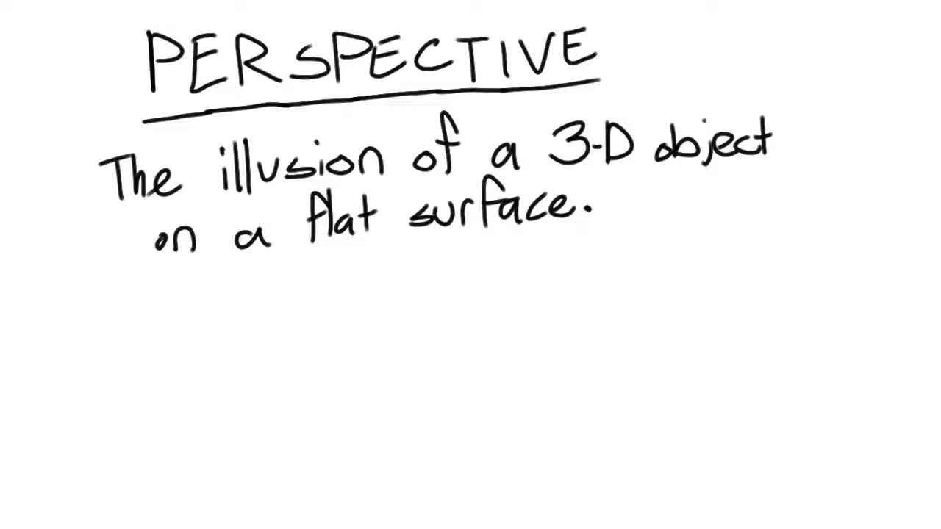
type("Has to do with de")
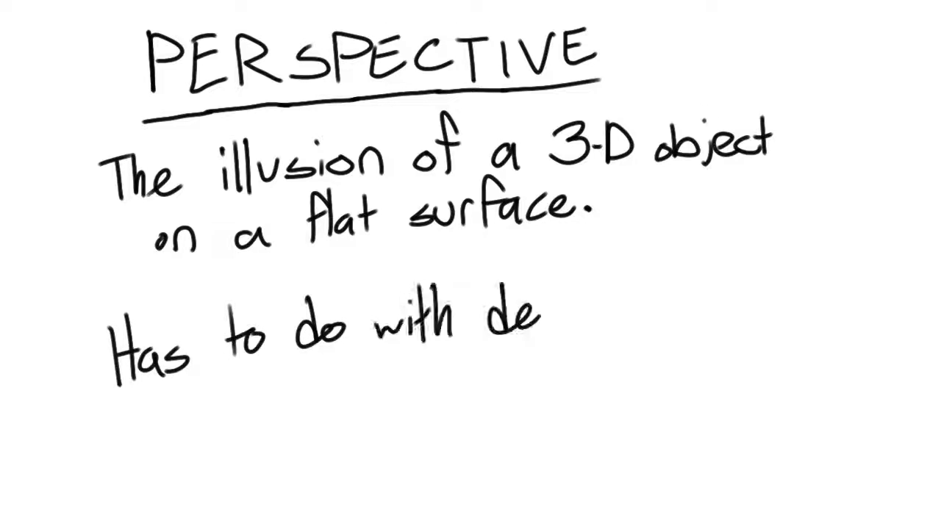
type("pth")
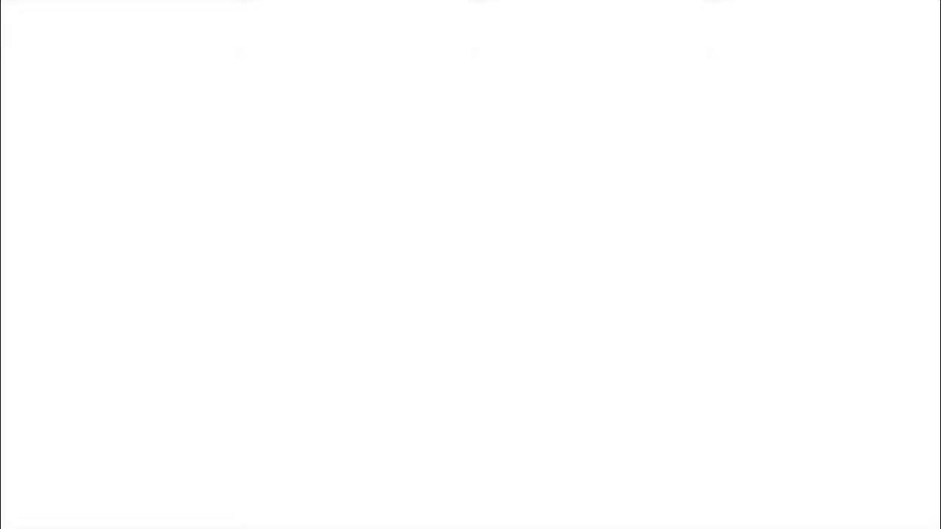
type("SCIENCE")
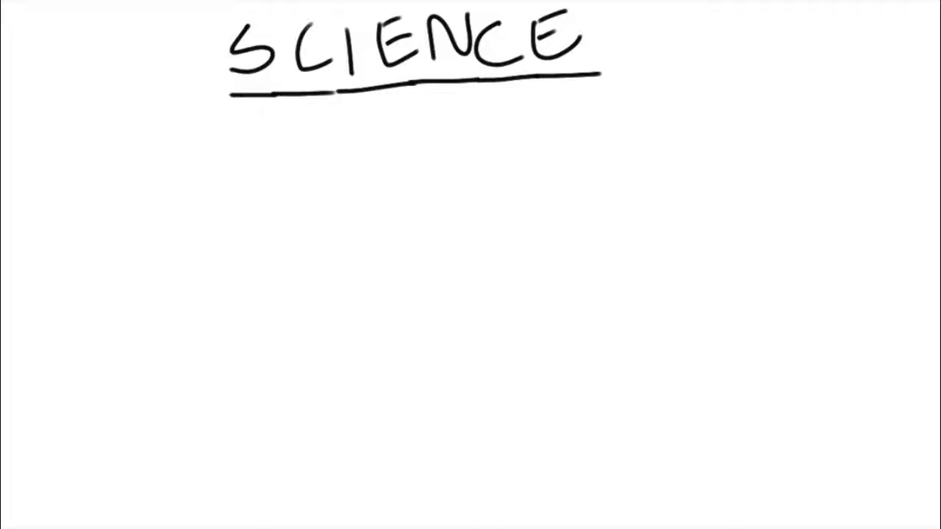
type("studied anatomy and geometry")
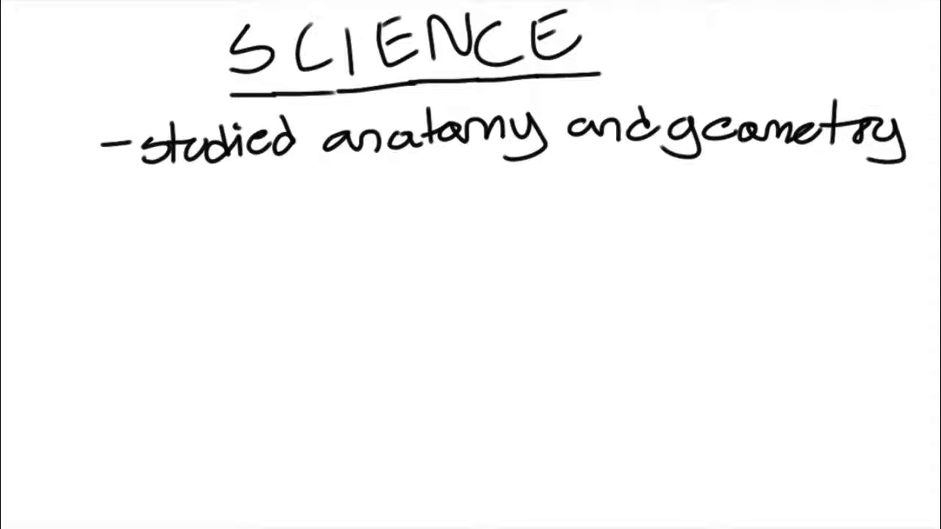
type("-O")
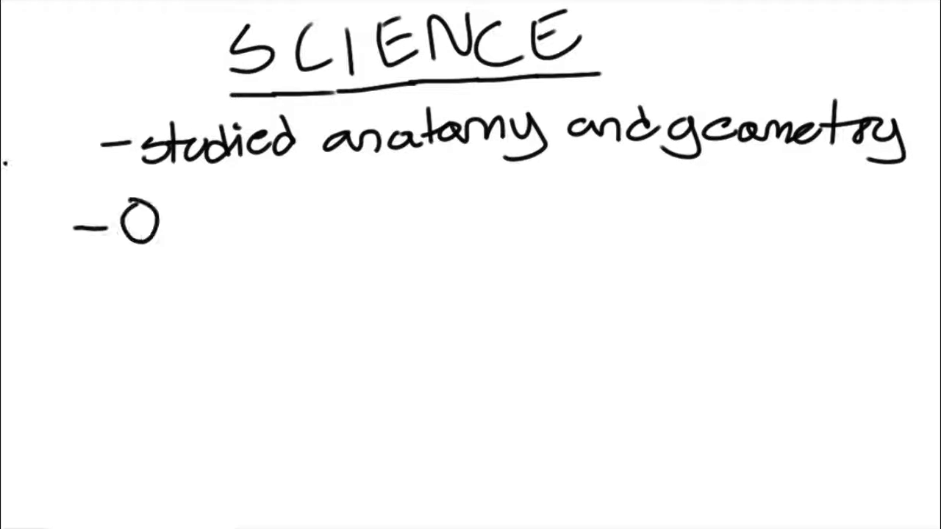
type("Oil paint")
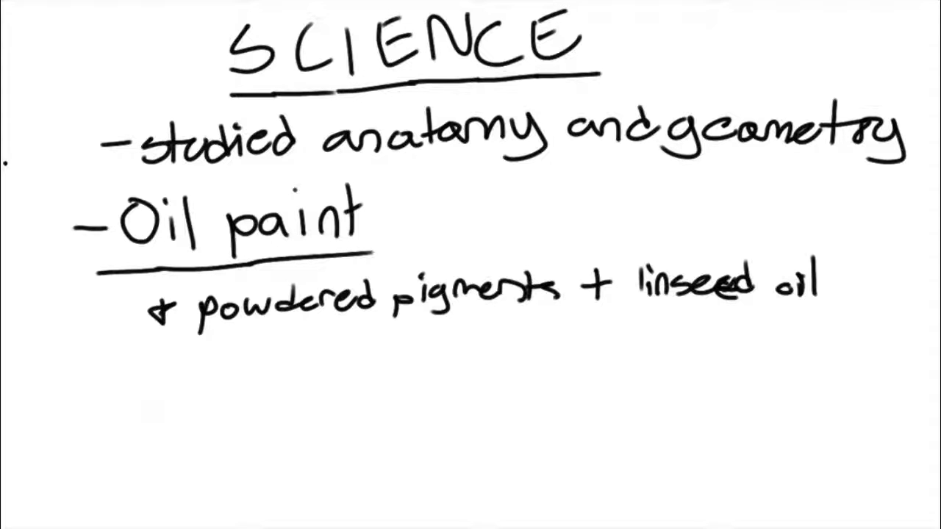
type("thicker")
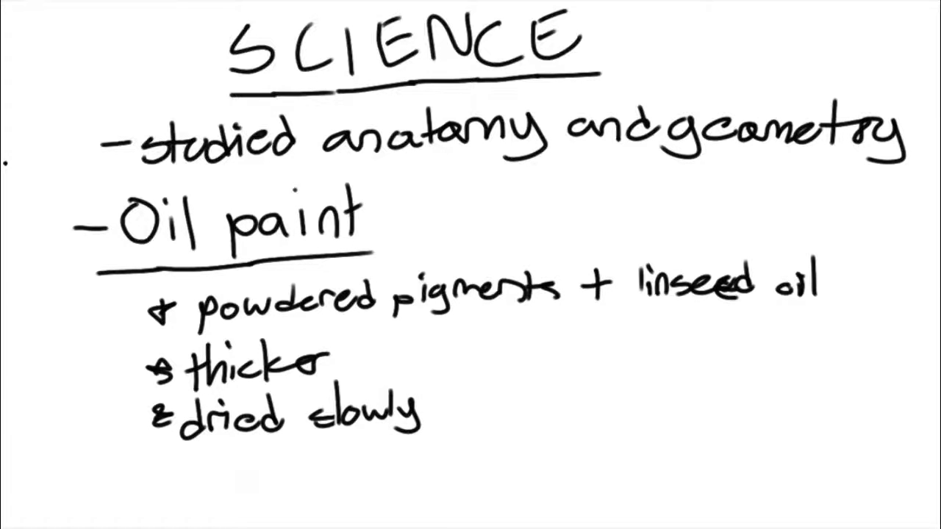
type("could be layered")
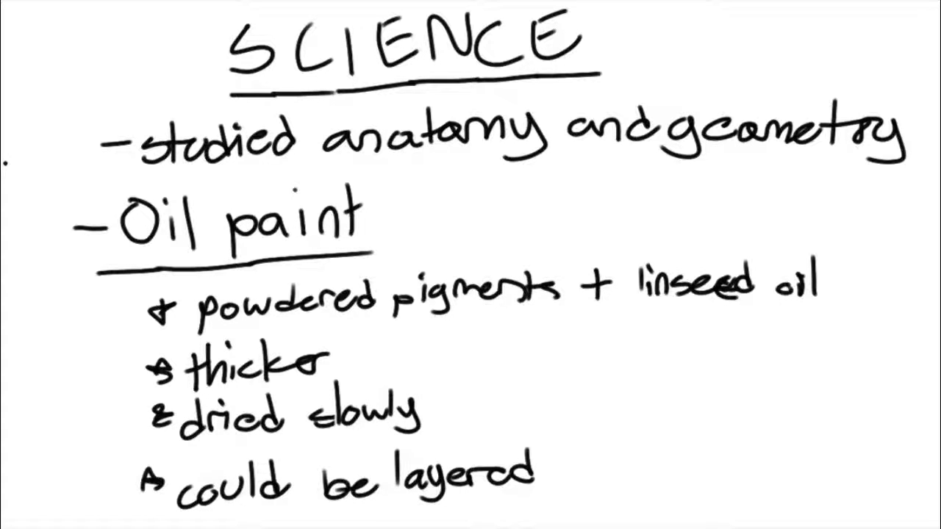